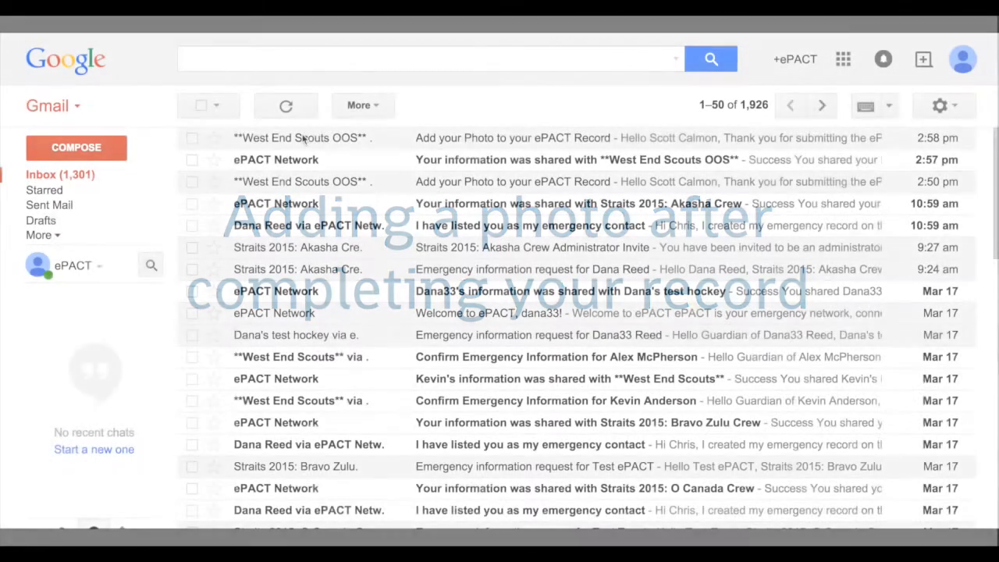
- Open the 'Add your Photo to your ePACT Record' email and read down to its ADD PHOTO link
left_click(514, 138)
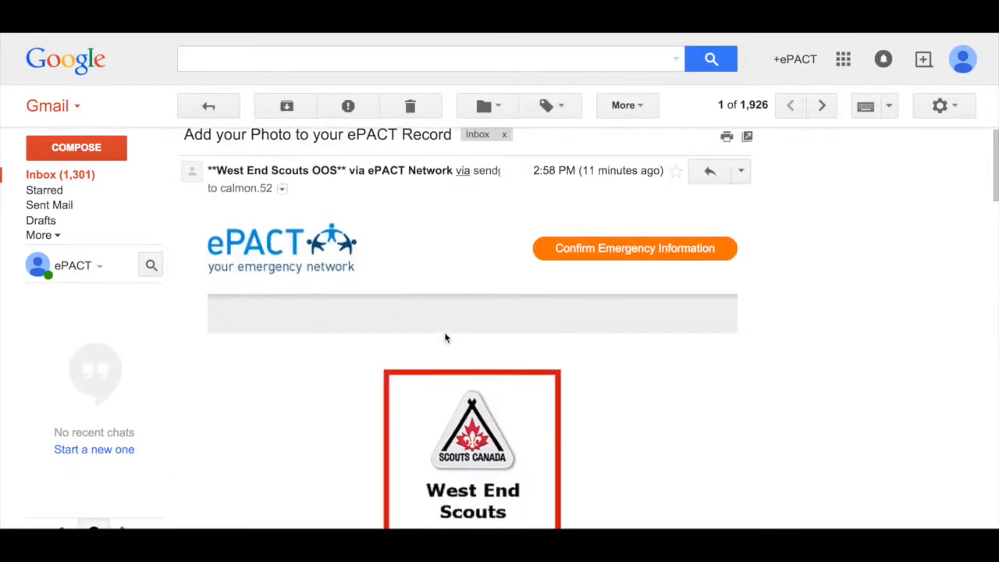
scroll("down", 3)
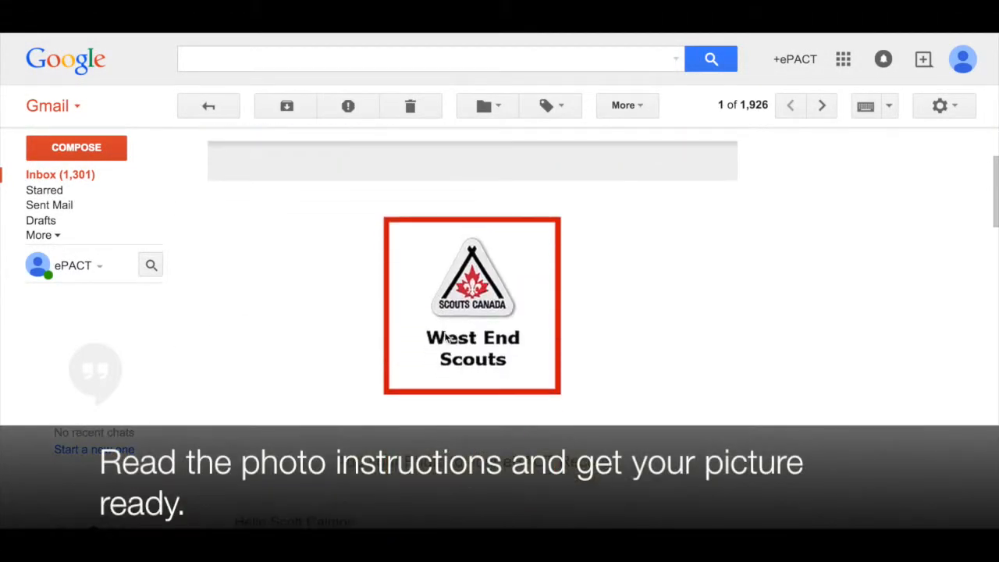
scroll("down", 3)
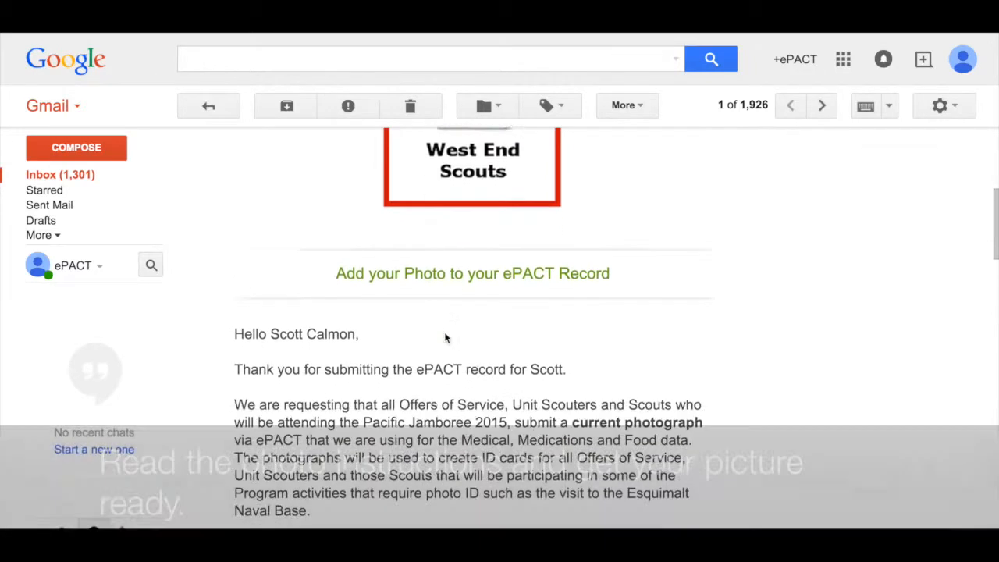
scroll("down", 3)
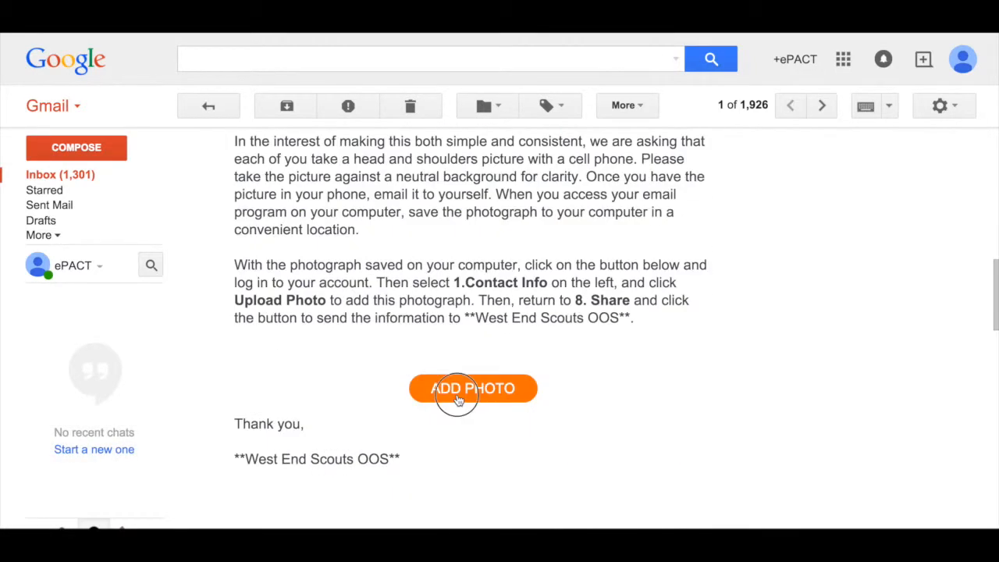
left_click(473, 389)
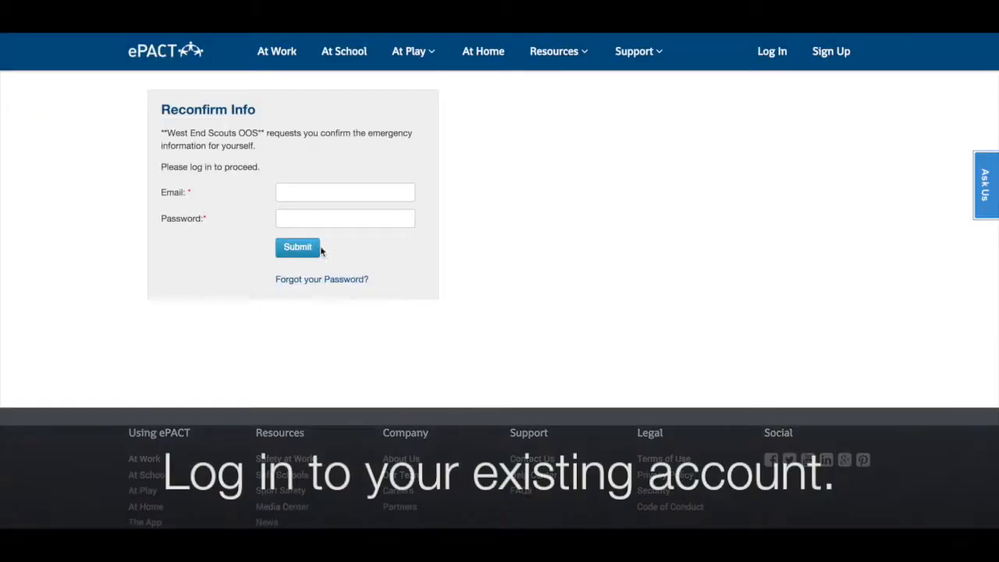
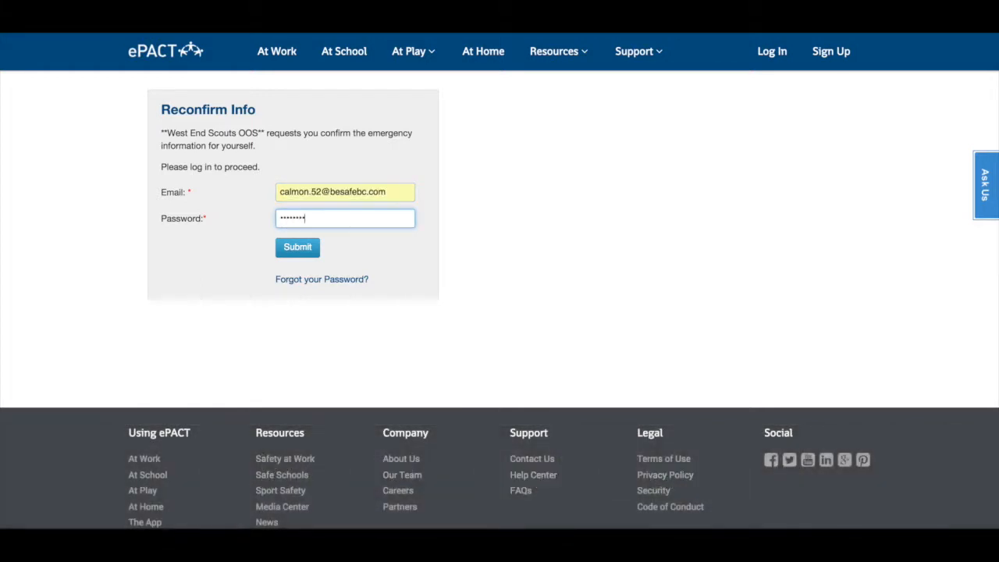
left_click(298, 247)
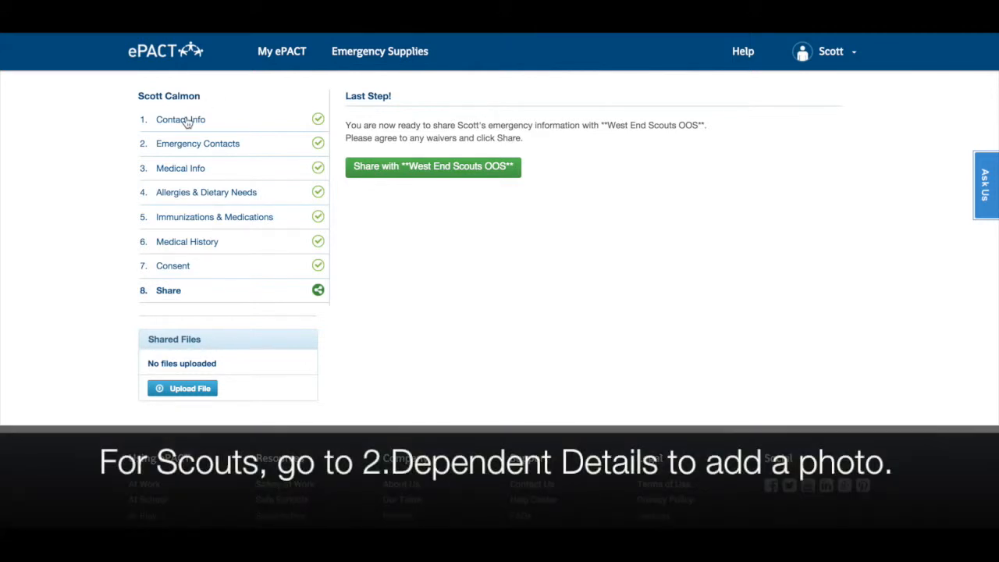
- On the Contact Info step, bring up the Upload a Profile Picture dialog under Your Photo
left_click(180, 120)
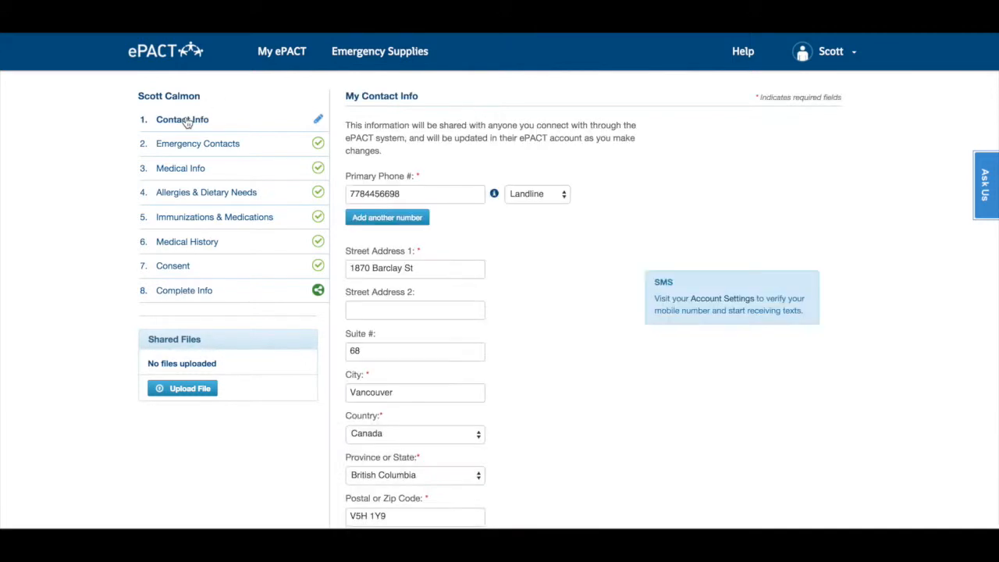
scroll("down", 3)
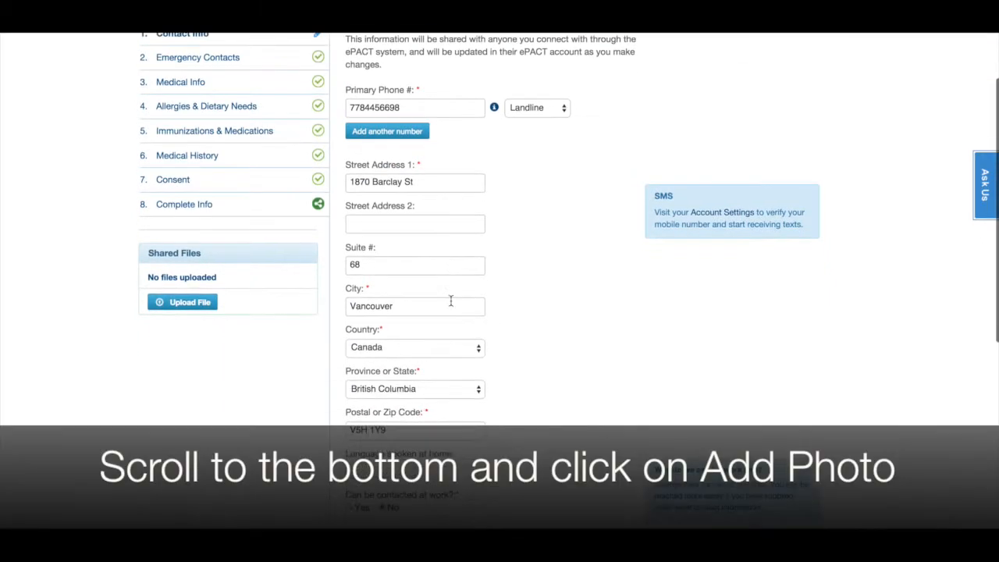
scroll("down", 3)
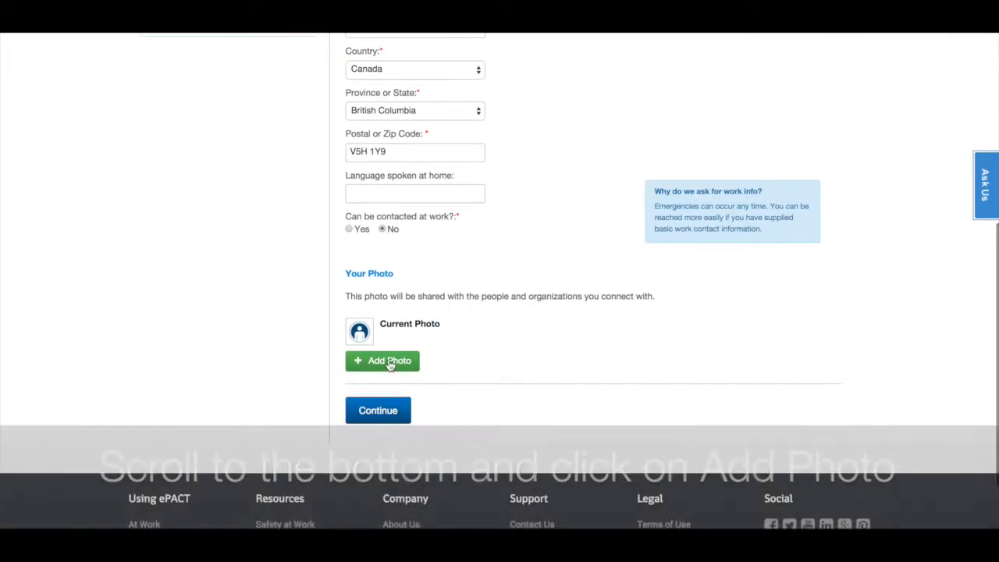
left_click(383, 361)
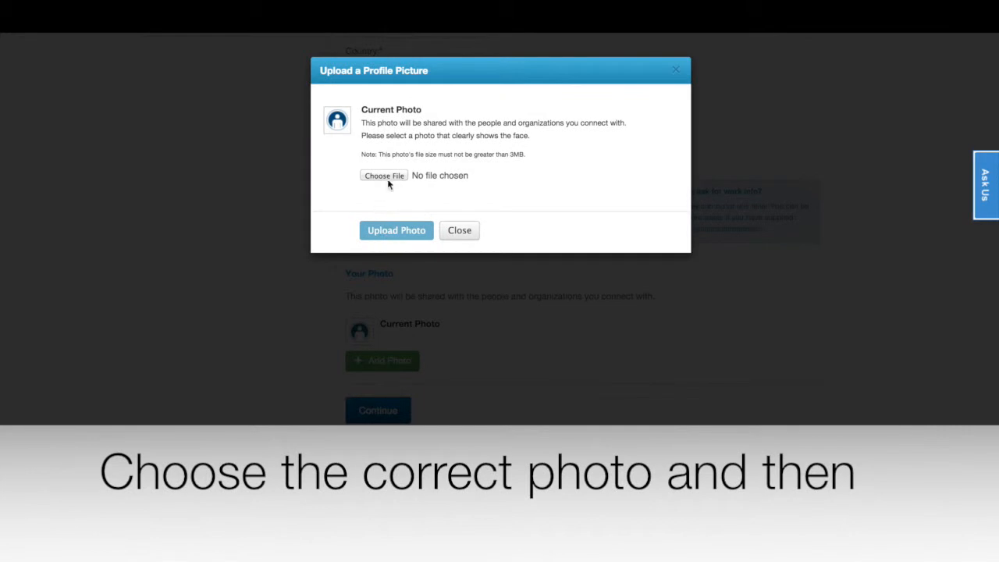
- Upload Scott.jpg from the Desktop as the profile photo
left_click(383, 175)
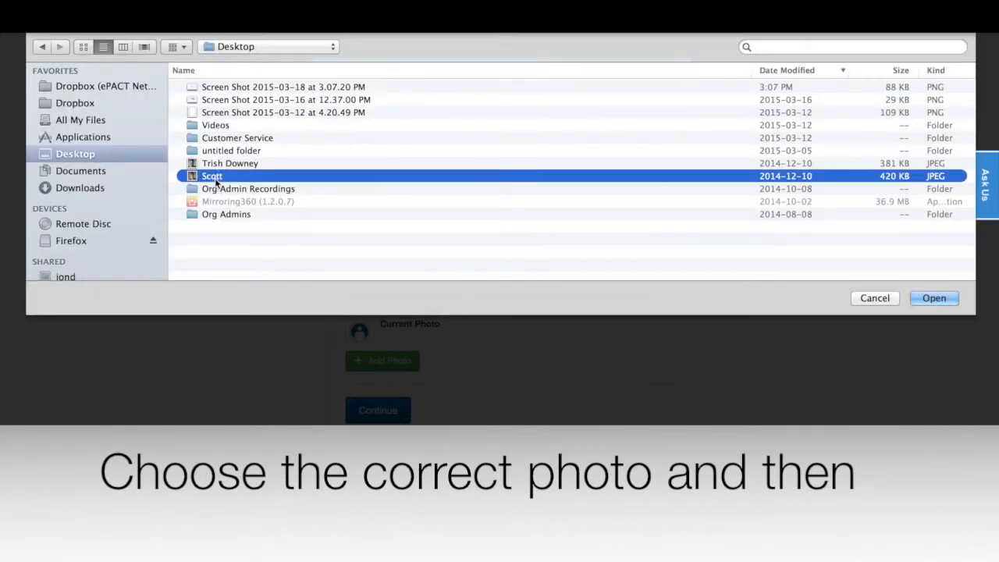
left_click(934, 298)
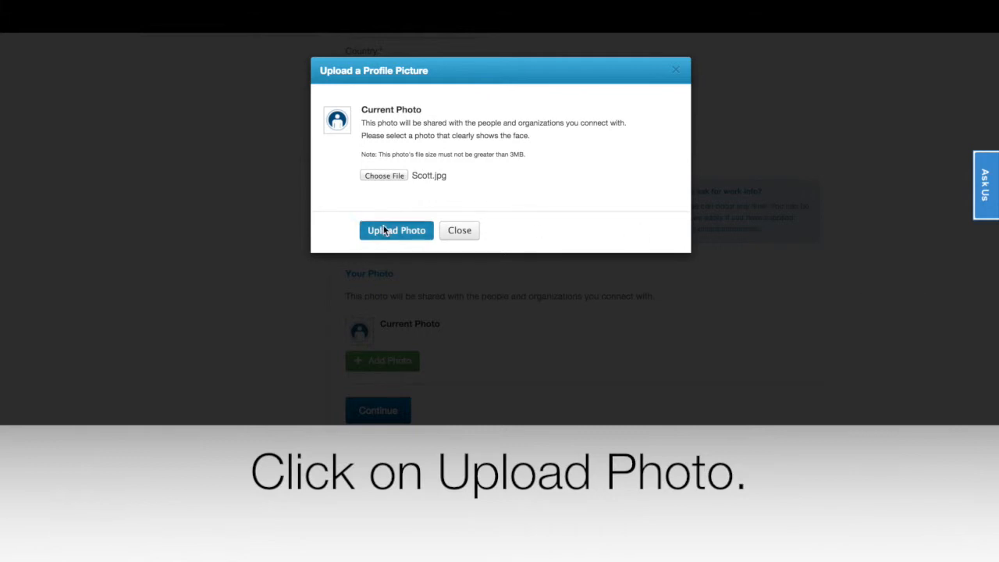
left_click(396, 230)
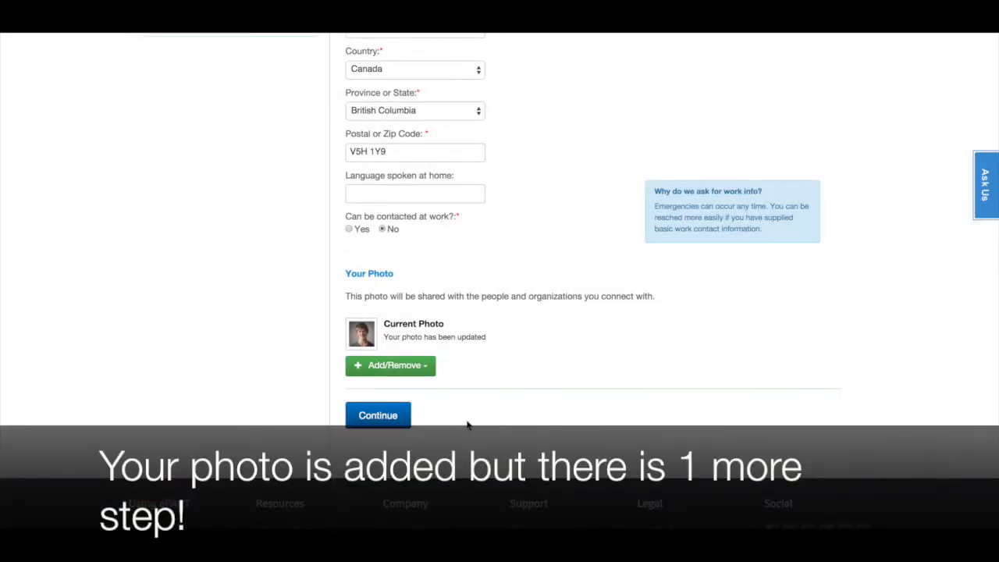
- Save Contact Info with the new photo and continue to Emergency Contacts
scroll("up", 3)
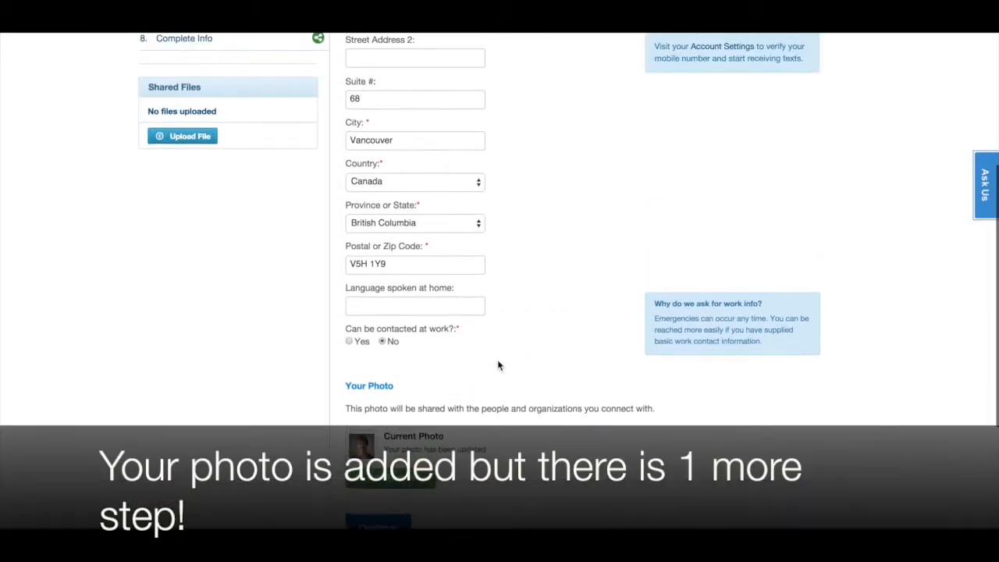
scroll("down", 3)
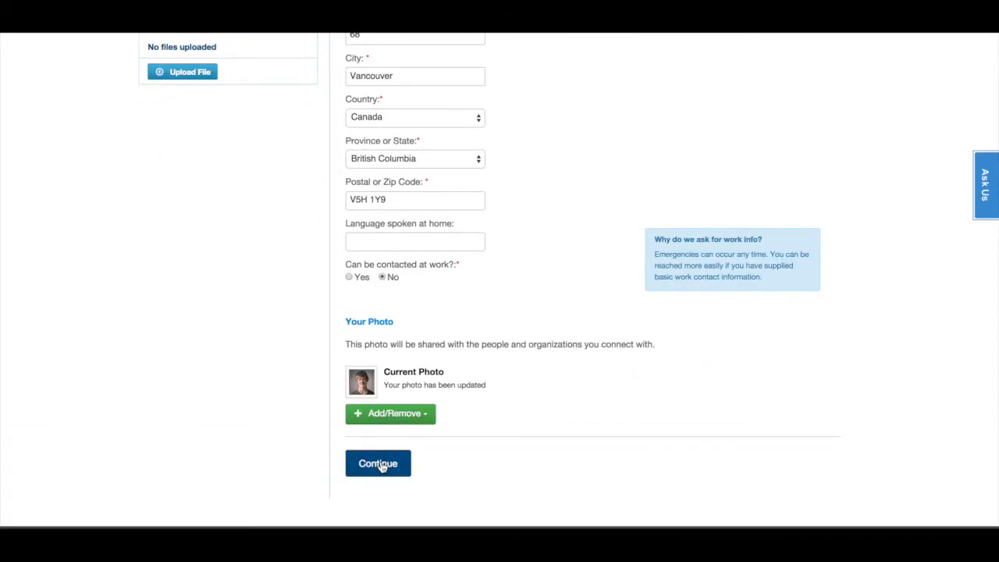
left_click(378, 463)
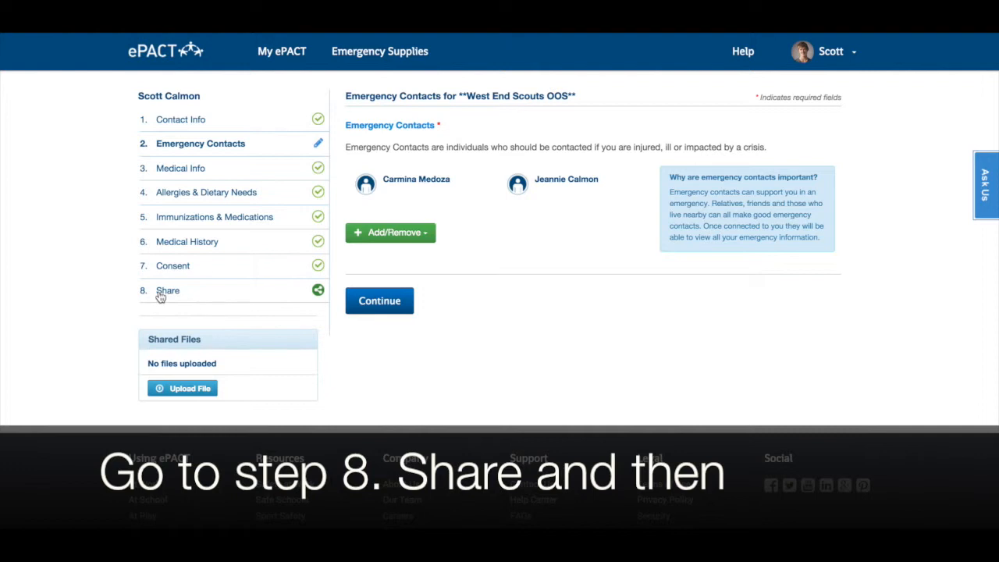
- Share Scott's updated record with West End Scouts OOS from the Share step
left_click(168, 290)
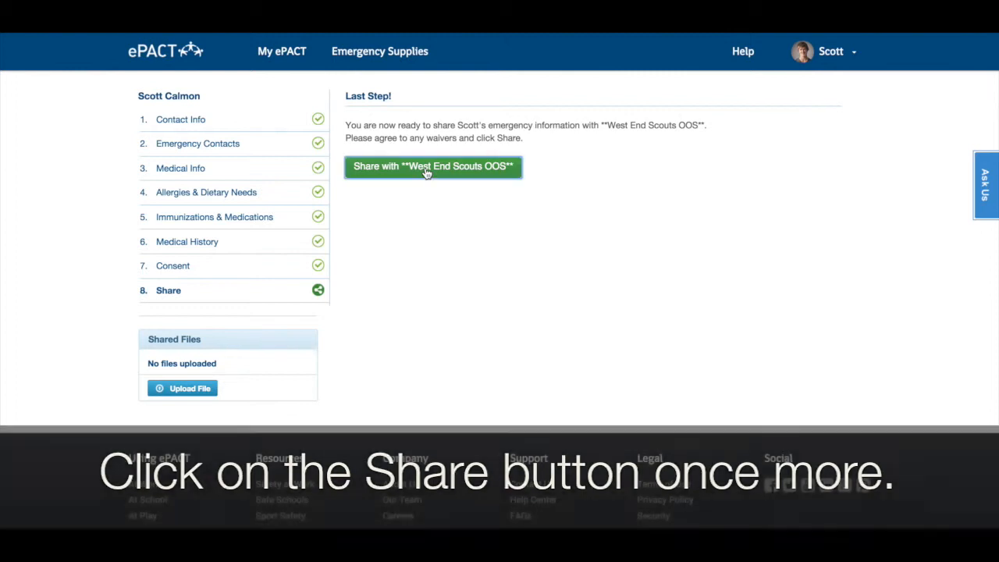
left_click(433, 166)
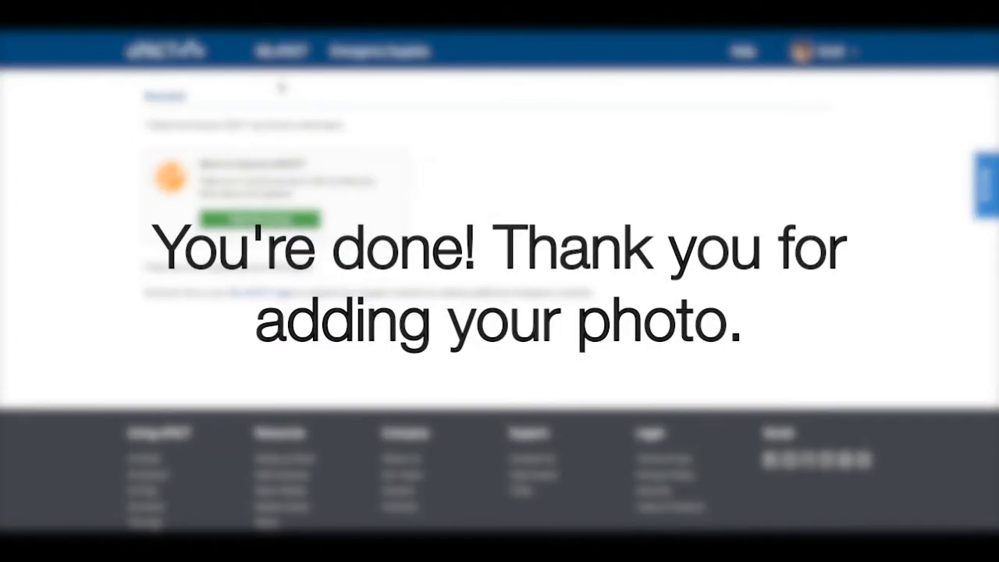